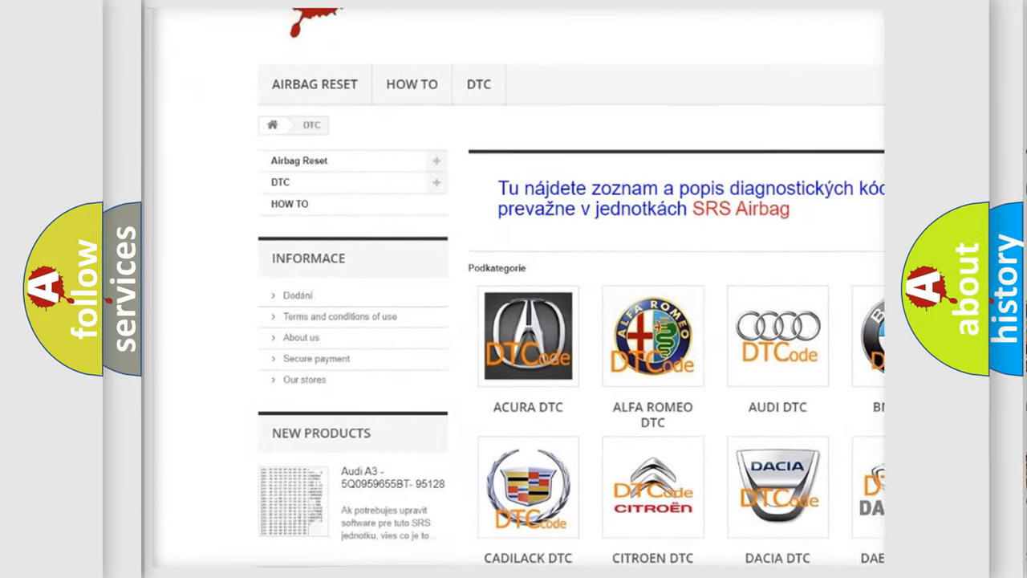
{"action": "scroll", "scroll_direction": "down", "scroll_amount": 3}
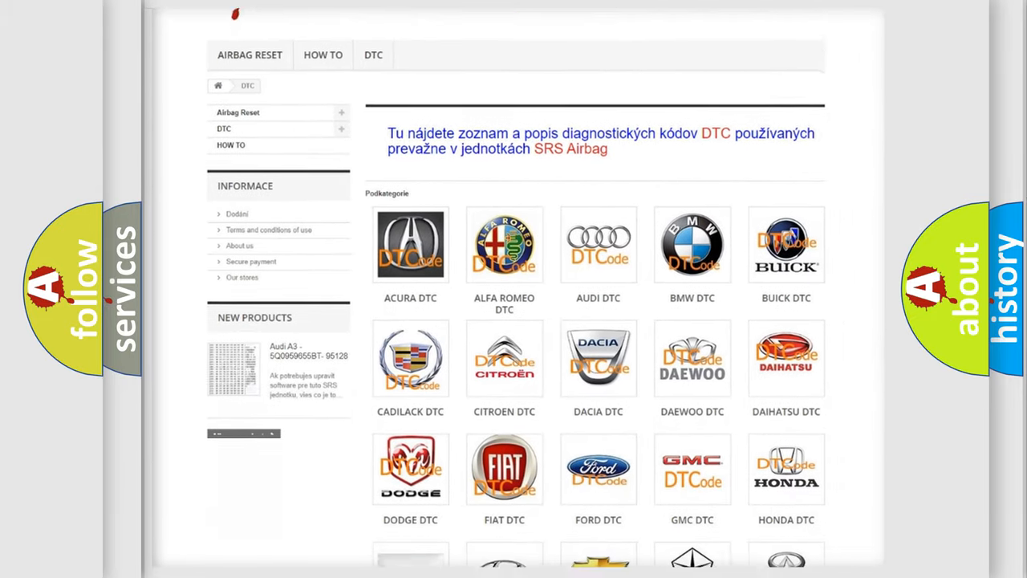
{"action": "scroll", "scroll_direction": "down", "scroll_amount": 3}
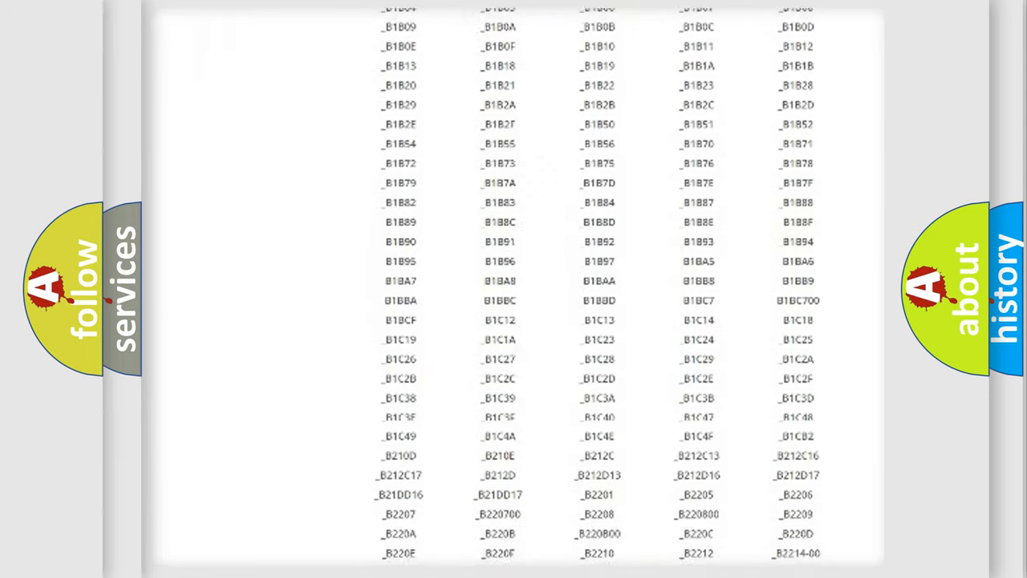
{"action": "scroll", "scroll_direction": "down", "scroll_amount": 3}
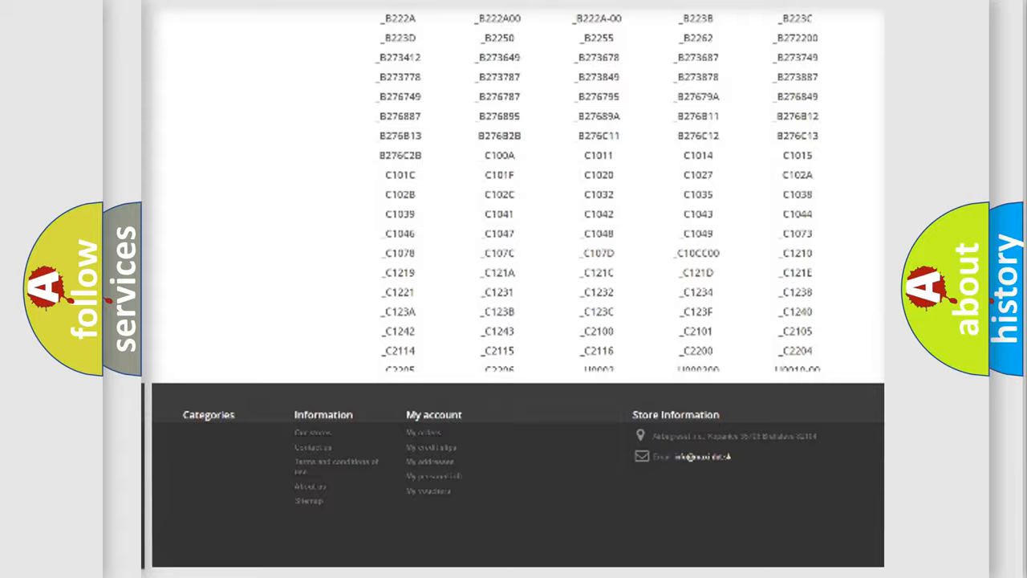